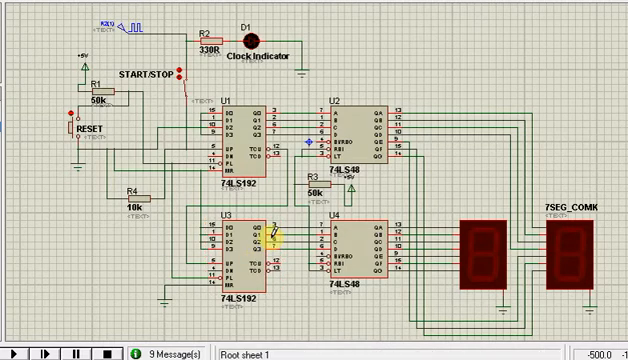
Run the simulation and flip the START/STOP switch so the seven-segment displays start counting from 01.
left_click(205, 130)
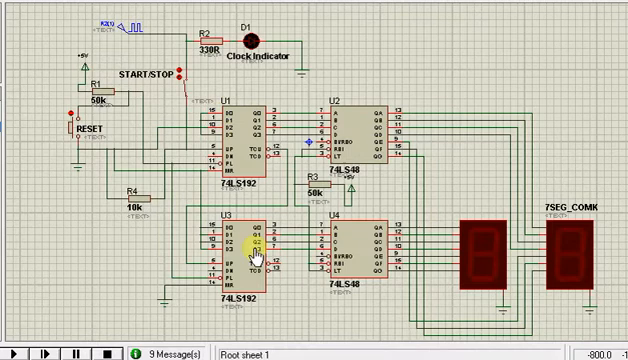
left_click(237, 250)
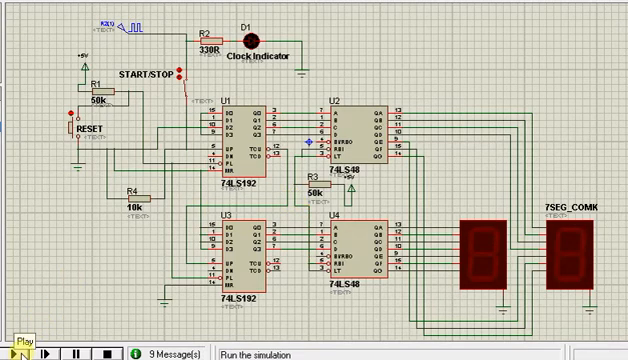
left_click(13, 345)
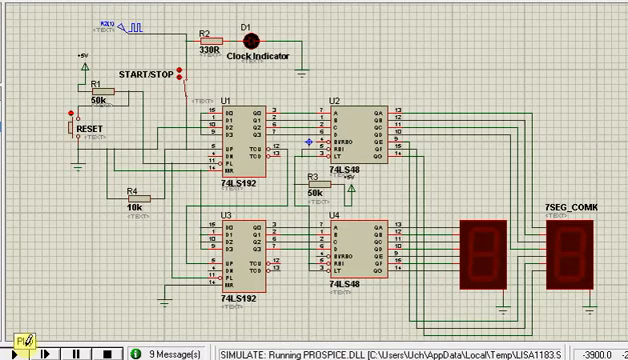
left_click(173, 85)
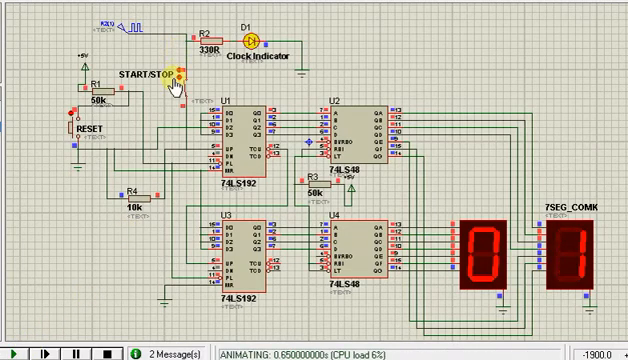